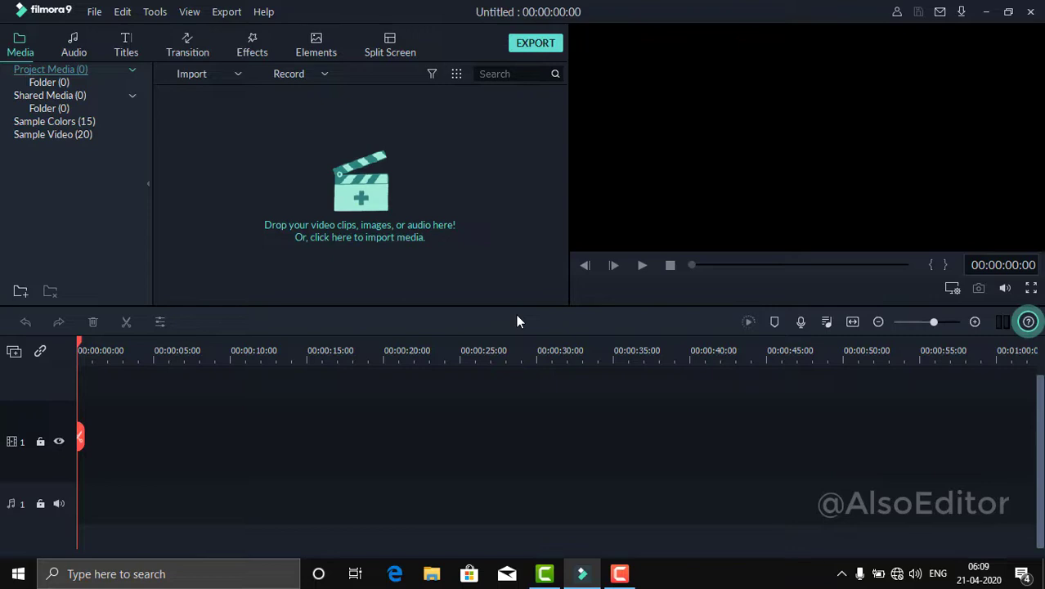
mouse_move(376, 197)
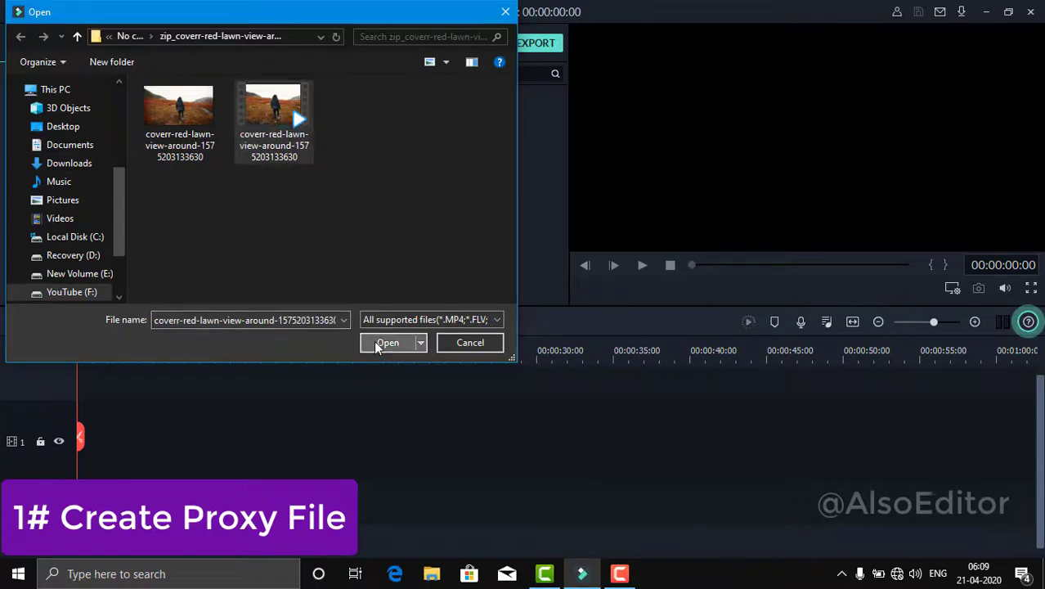
Import the selected hiker-on-red-lawn clip into the media library from the Open dialog
click(387, 343)
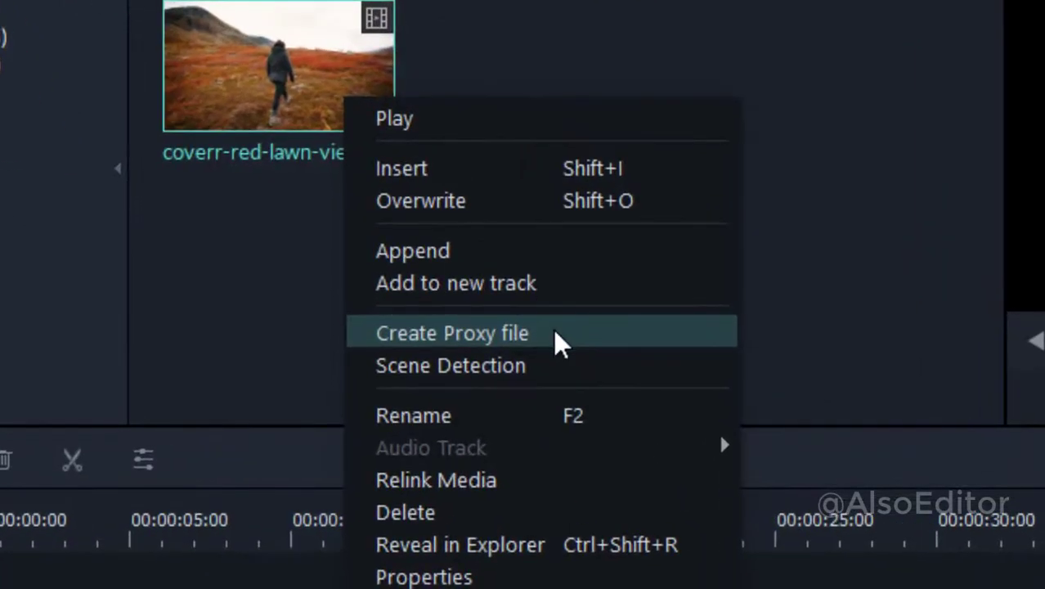
Generate a proxy file for the red-lawn hiker clip via Create Proxy file
click(451, 333)
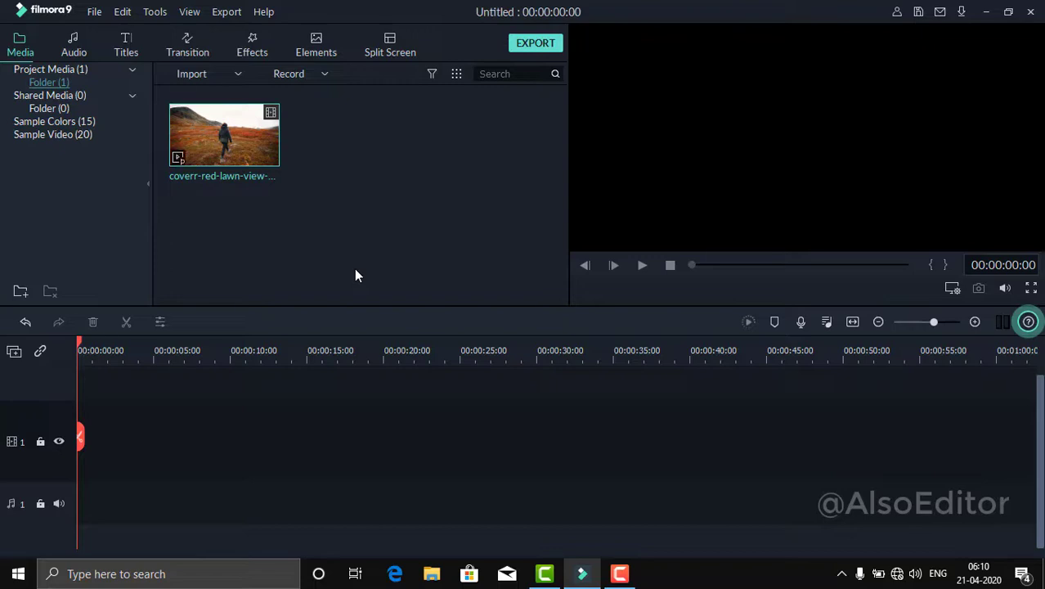
mouse_move(204, 160)
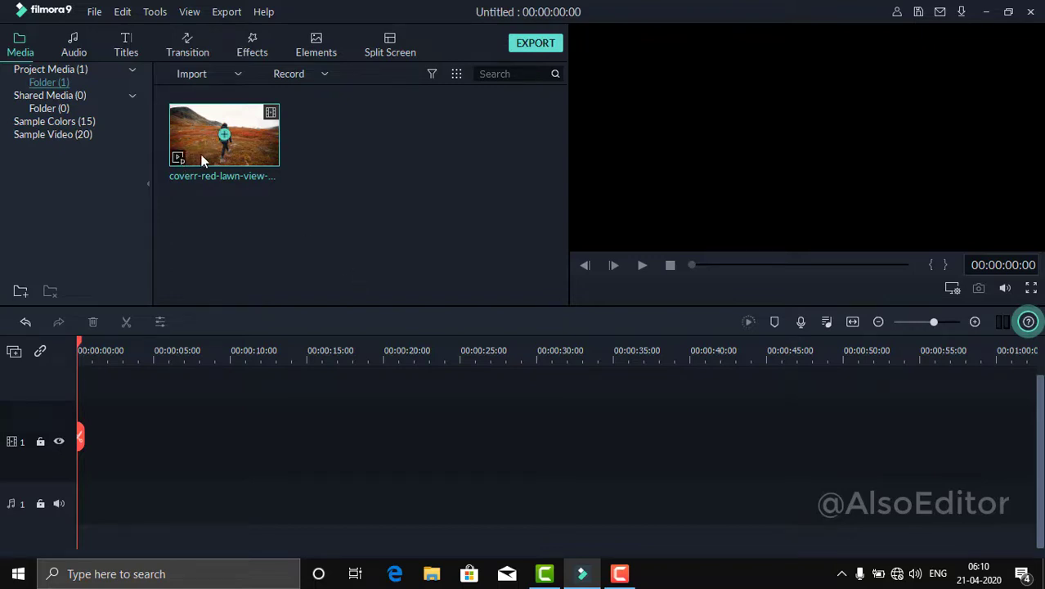
Drag the hiker clip from the media library onto video track 1 at the timeline start
drag(223, 135, 209, 437)
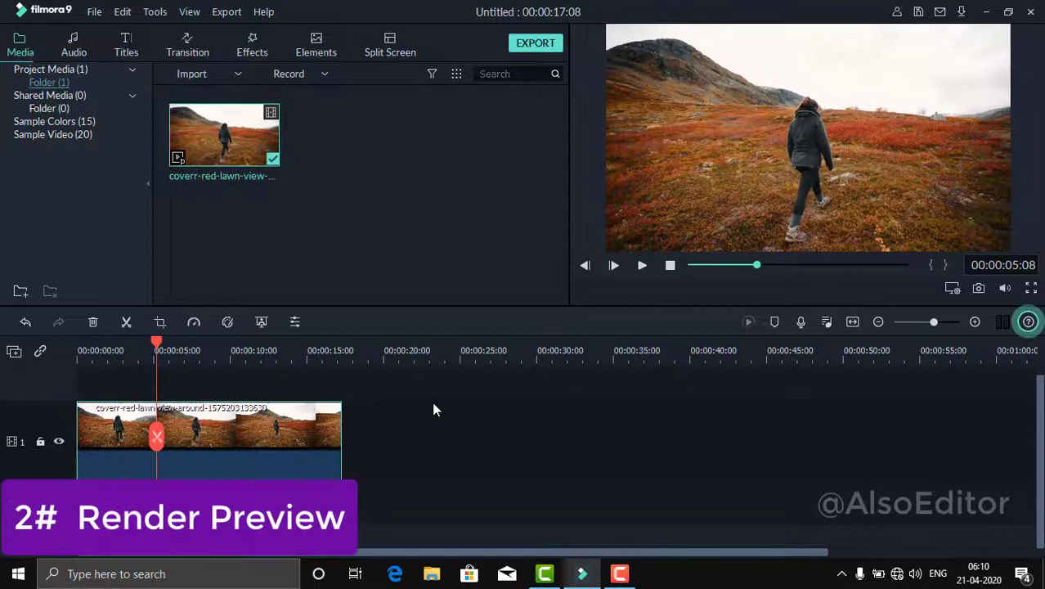
mouse_move(798, 292)
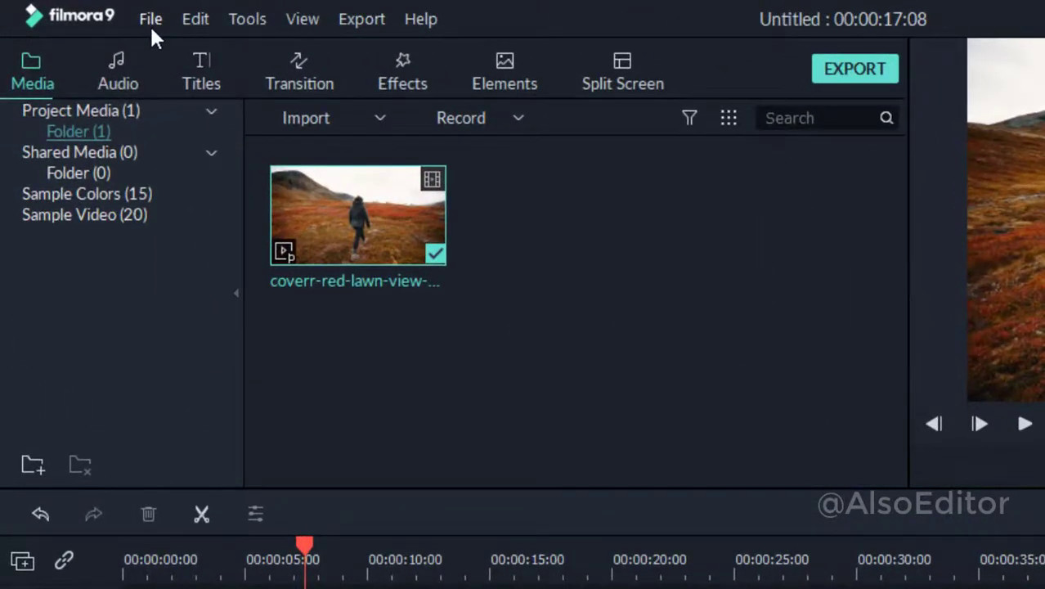
Bring up Preferences from the File menu and show the Editing defaults
click(150, 18)
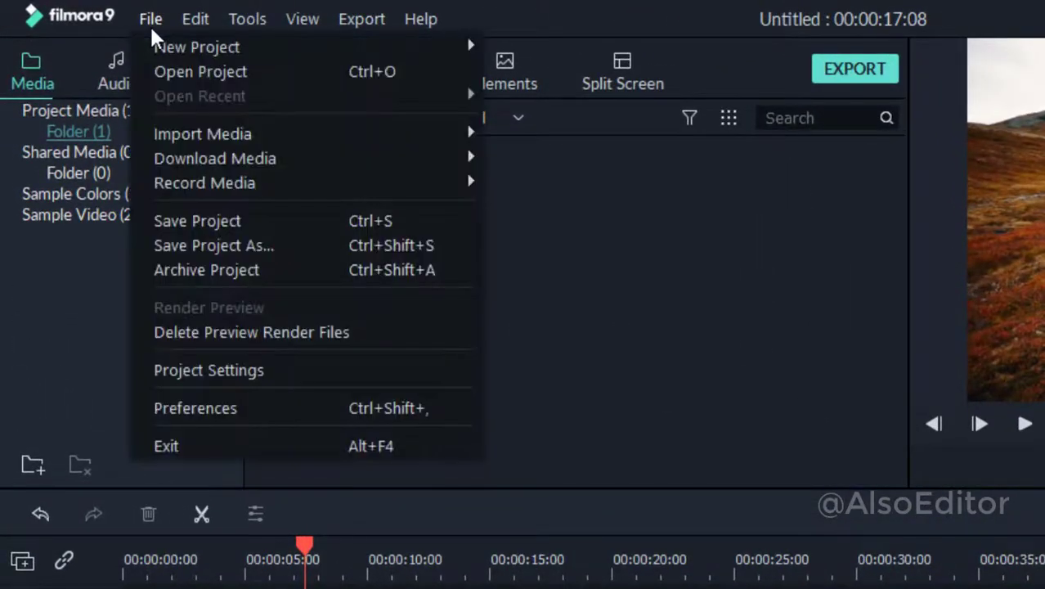
mouse_move(259, 417)
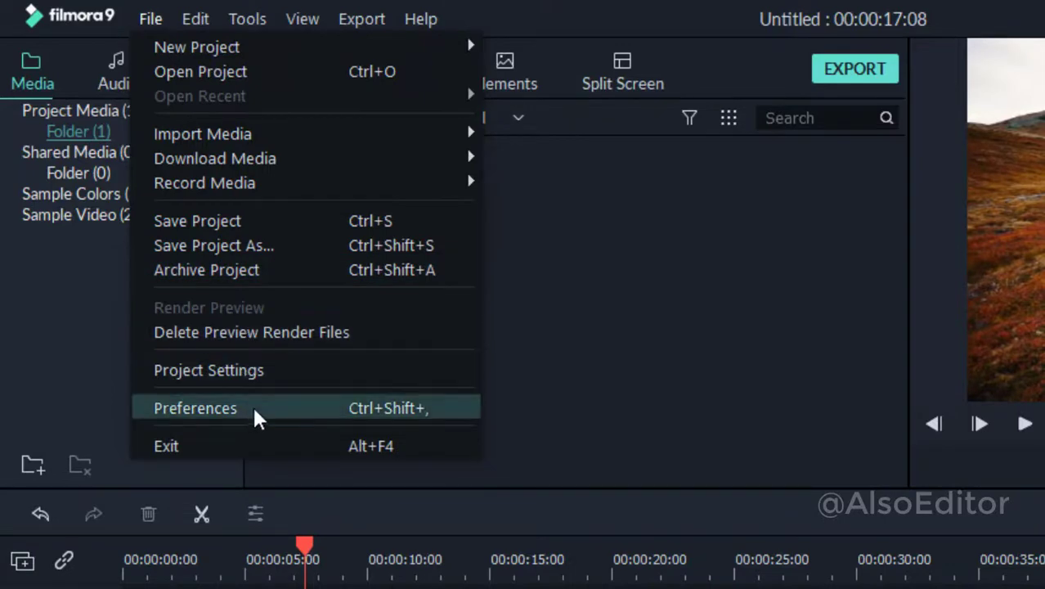
click(195, 408)
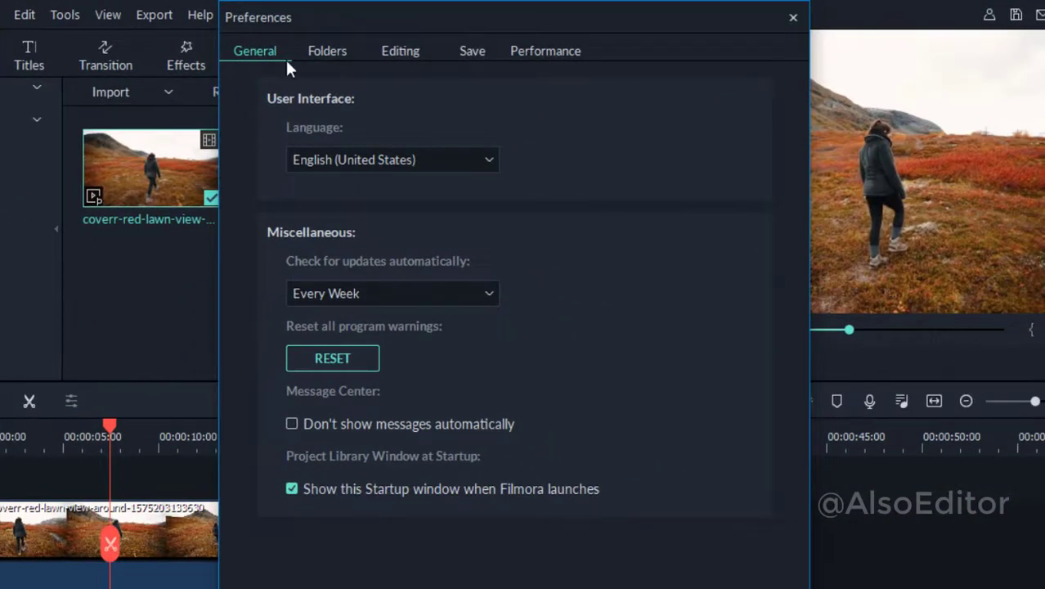
mouse_move(411, 61)
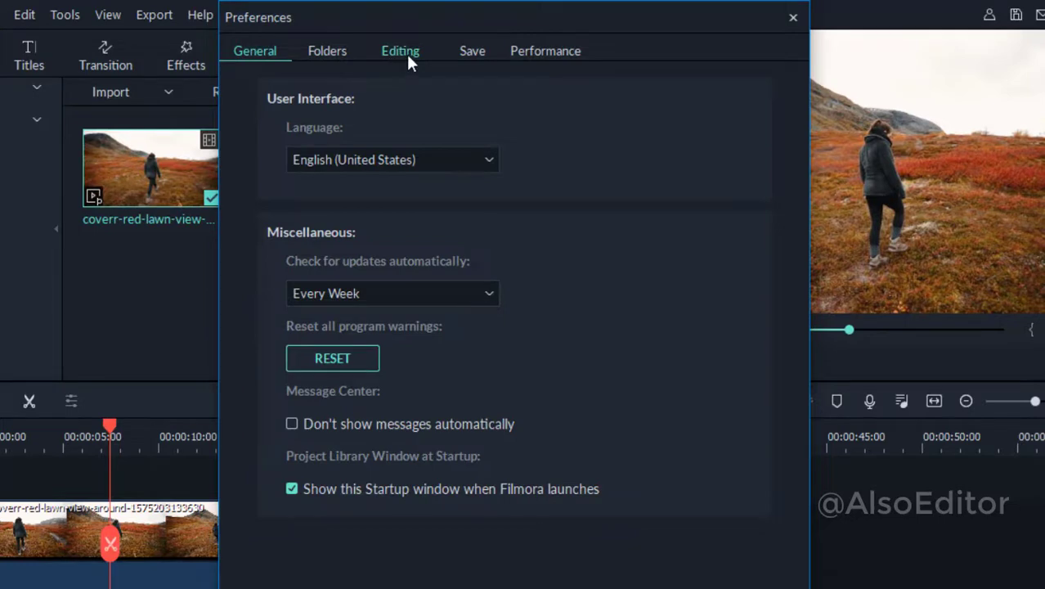
click(399, 51)
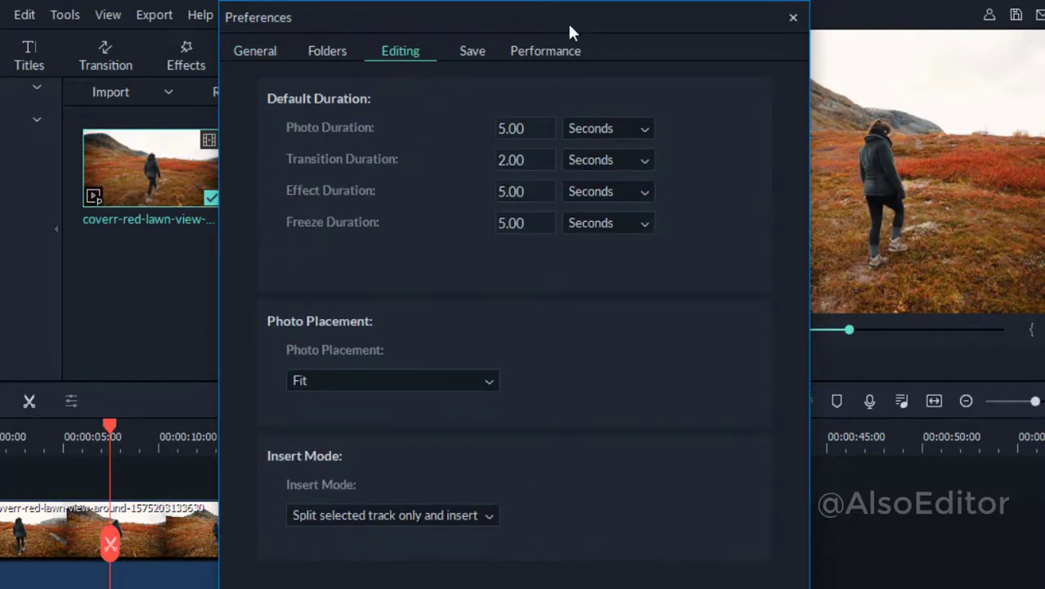
In Performance, enable hardware acceleration for rendering/playback and video decoding, confirm OK and the restart notice
click(546, 51)
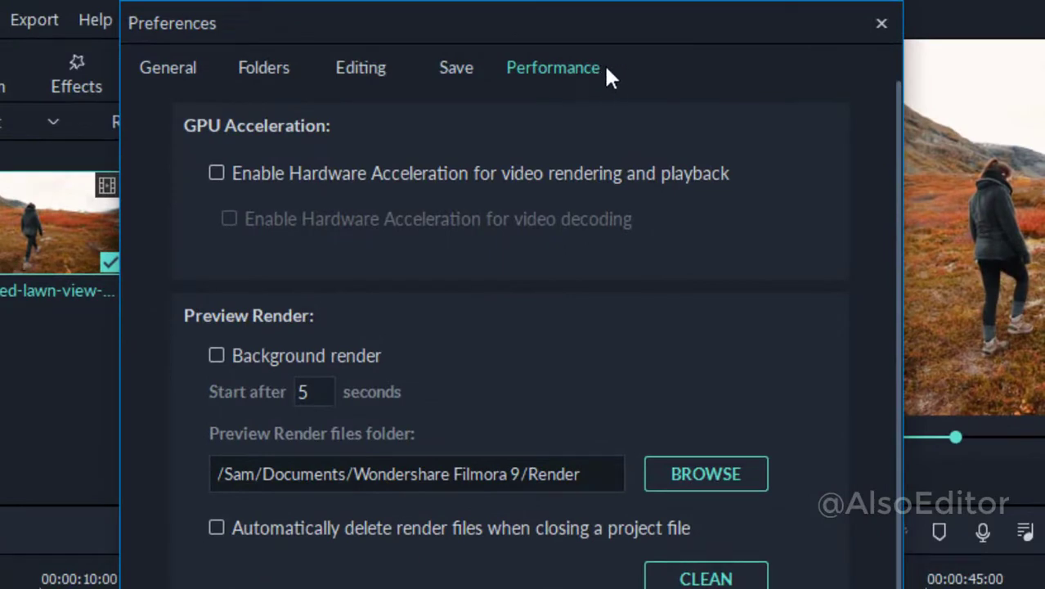
mouse_move(258, 233)
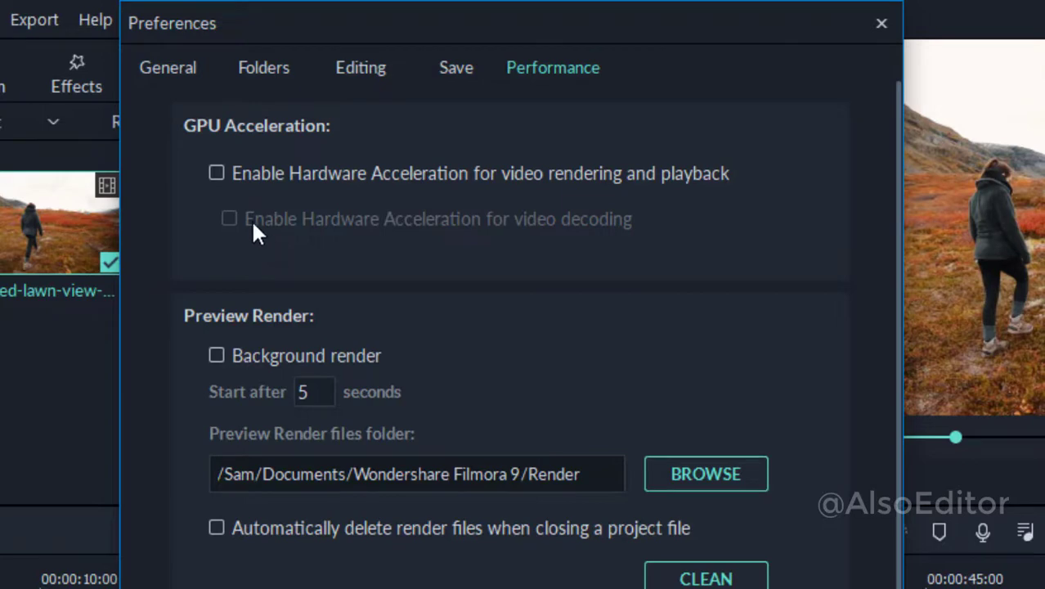
mouse_move(274, 180)
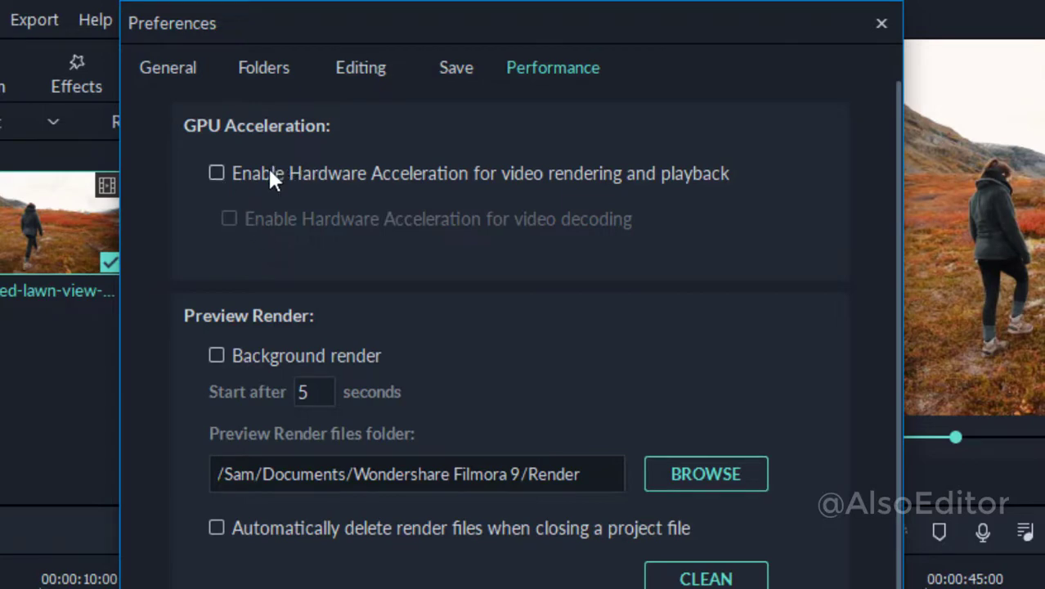
click(216, 173)
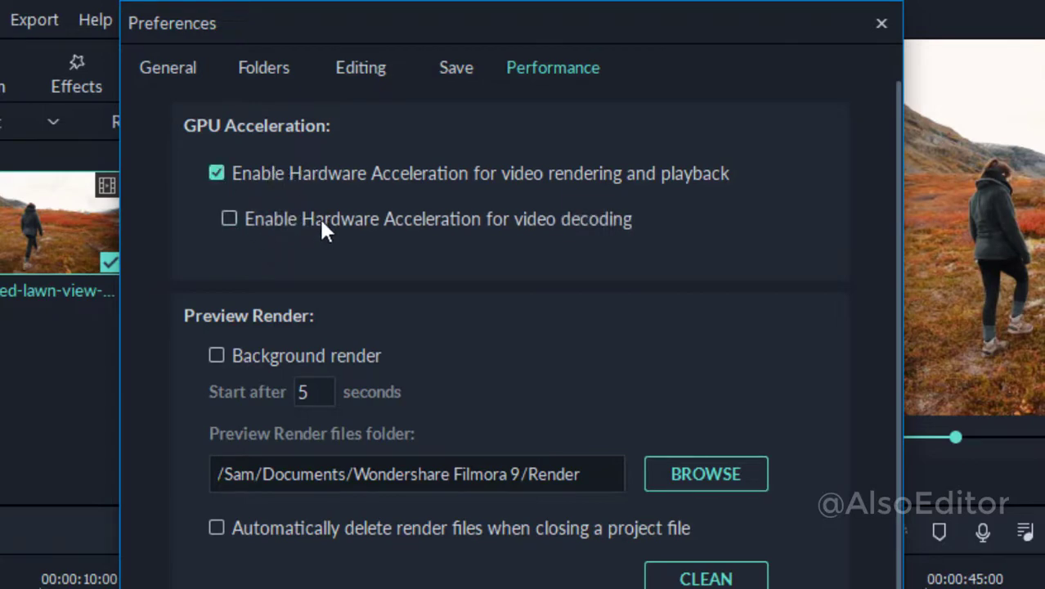
click(230, 218)
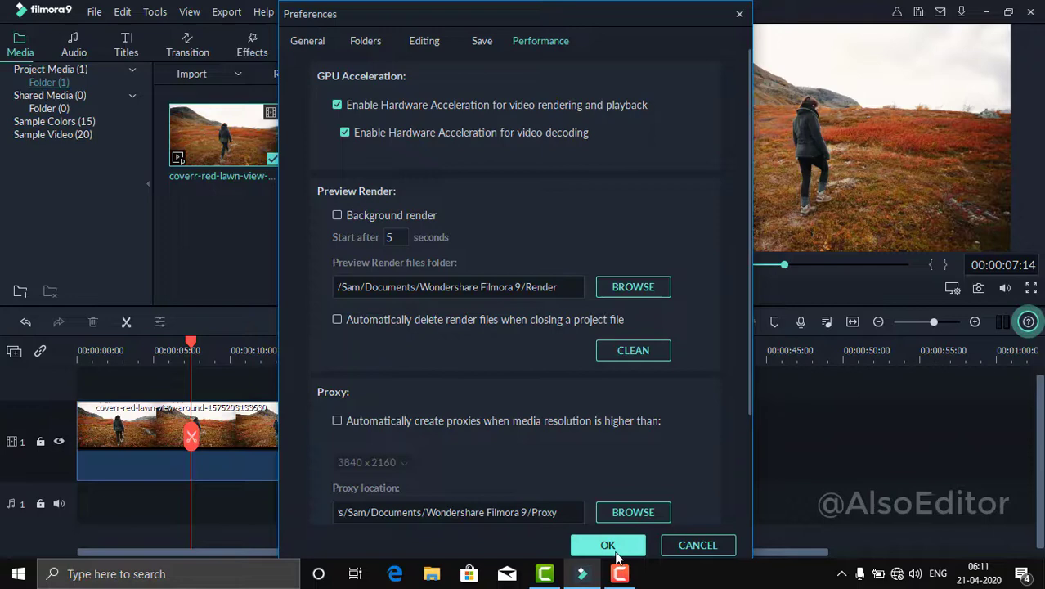
click(607, 544)
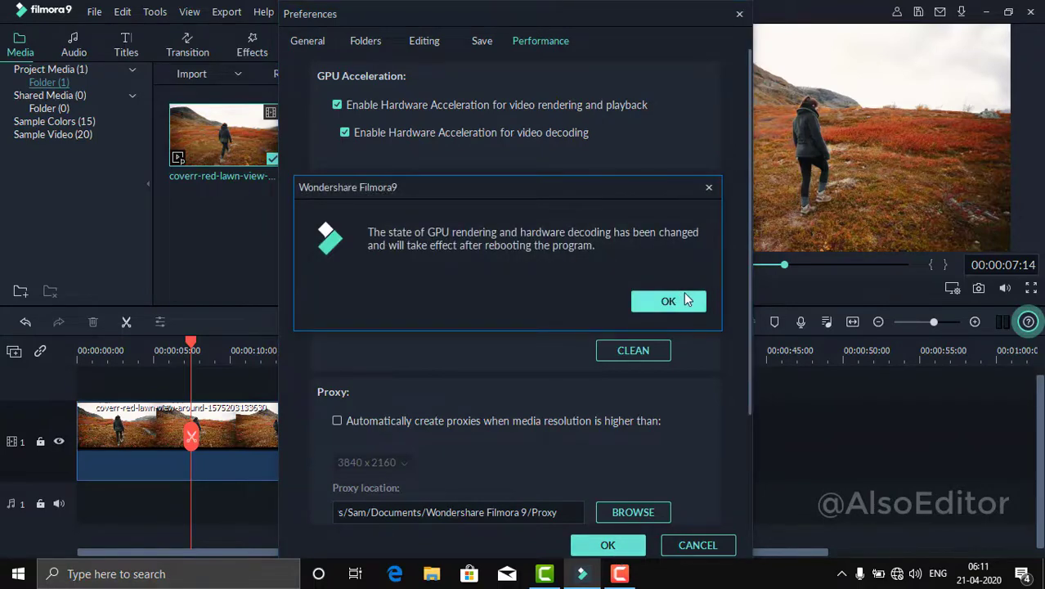
click(668, 301)
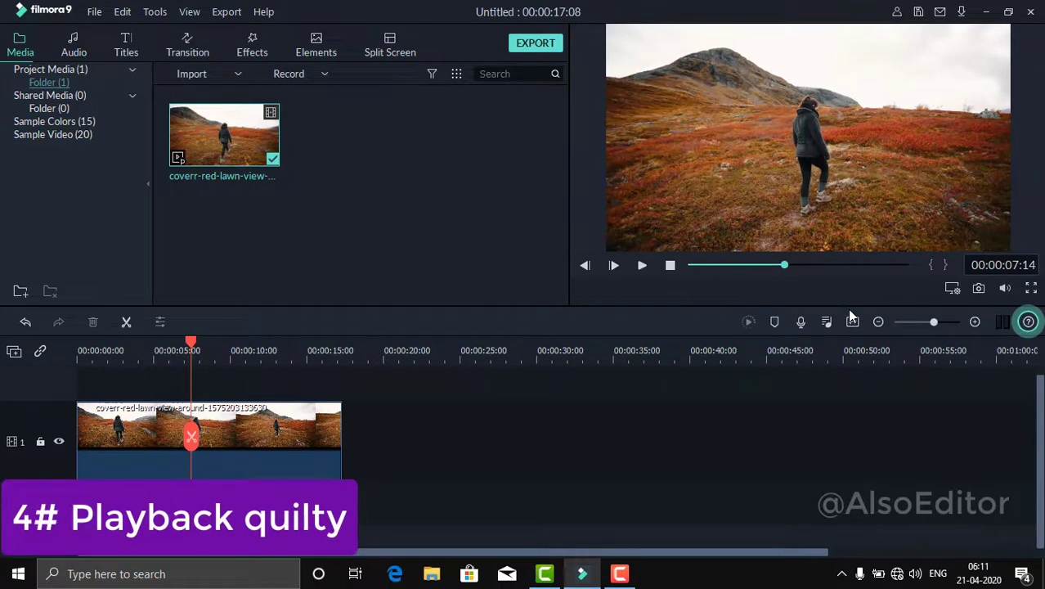
click(641, 264)
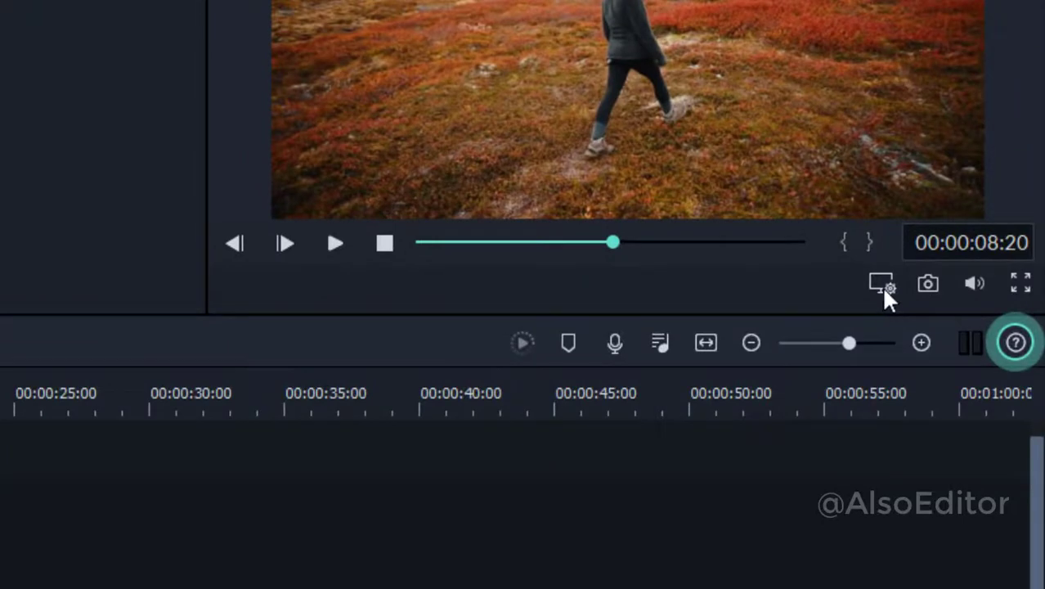
click(881, 282)
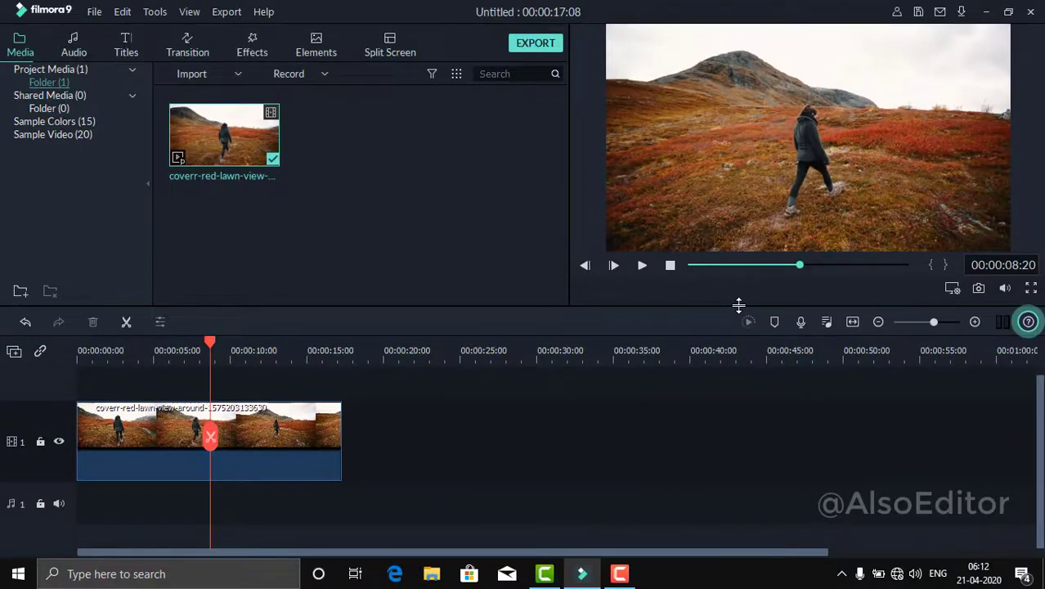
Scrub the playhead back through the hiker clip to about the 11-second mark
click(641, 264)
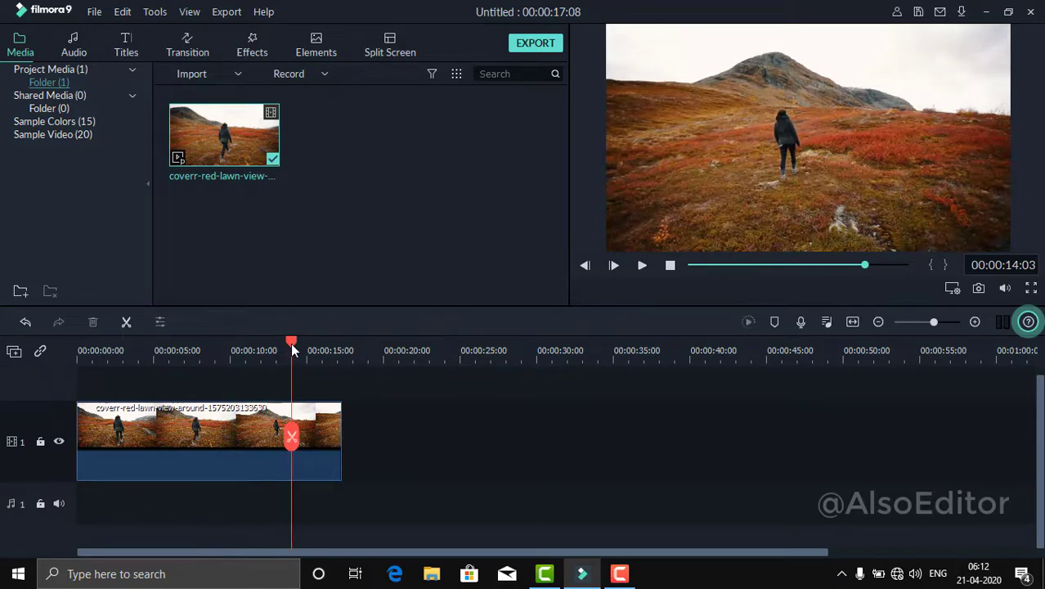
drag(292, 340, 269, 340)
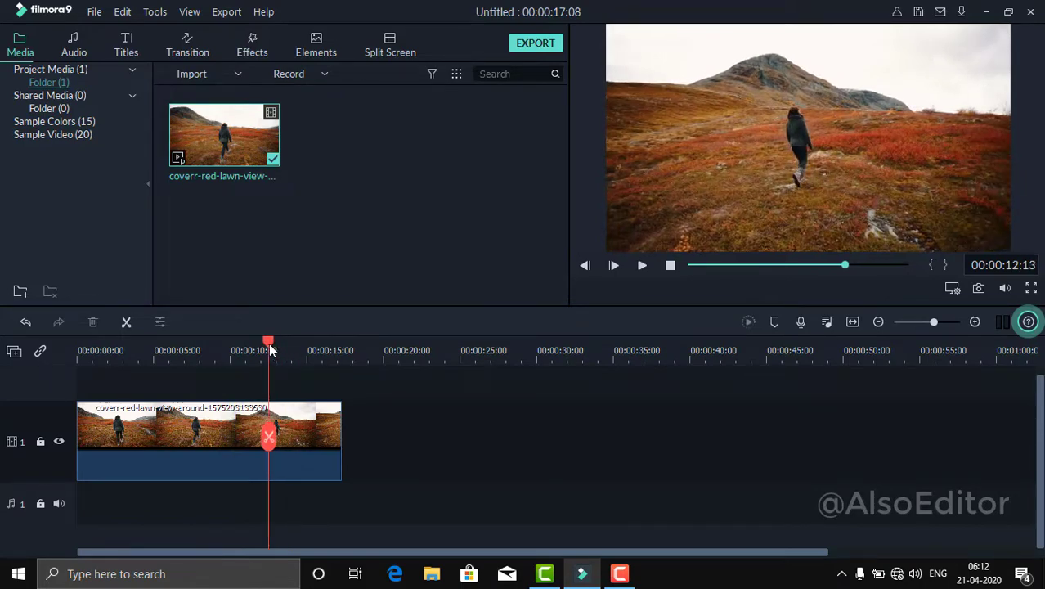
drag(269, 339, 258, 339)
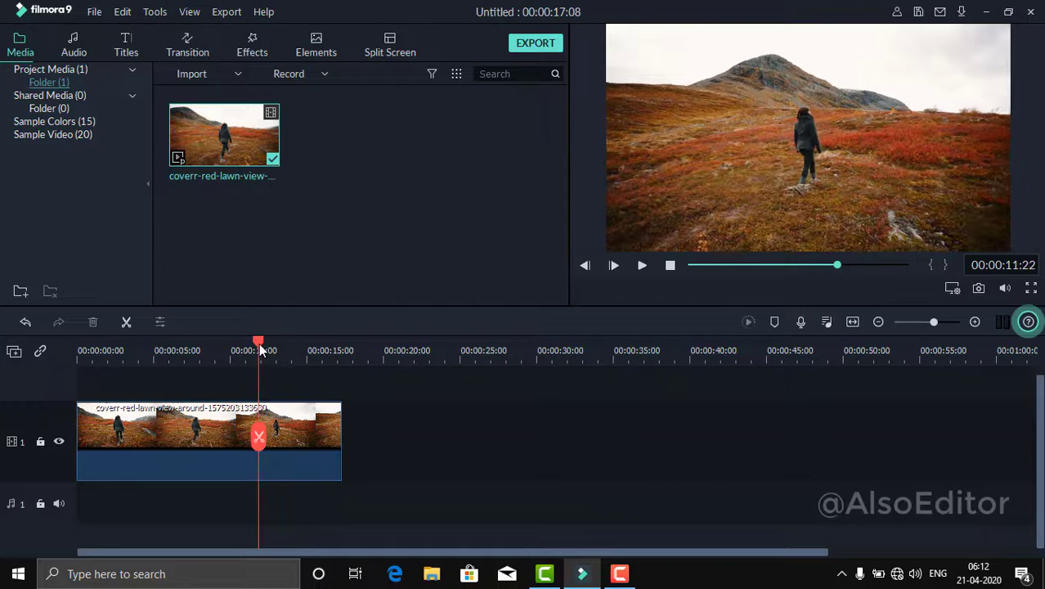